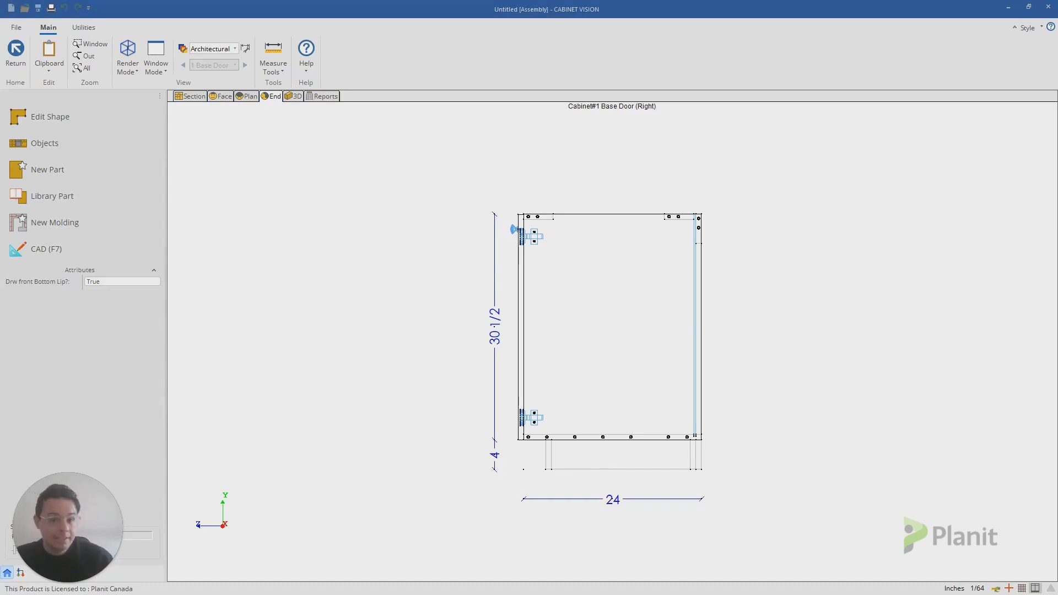
{"action": "mouse_move", "coordinate": [600, 321]}
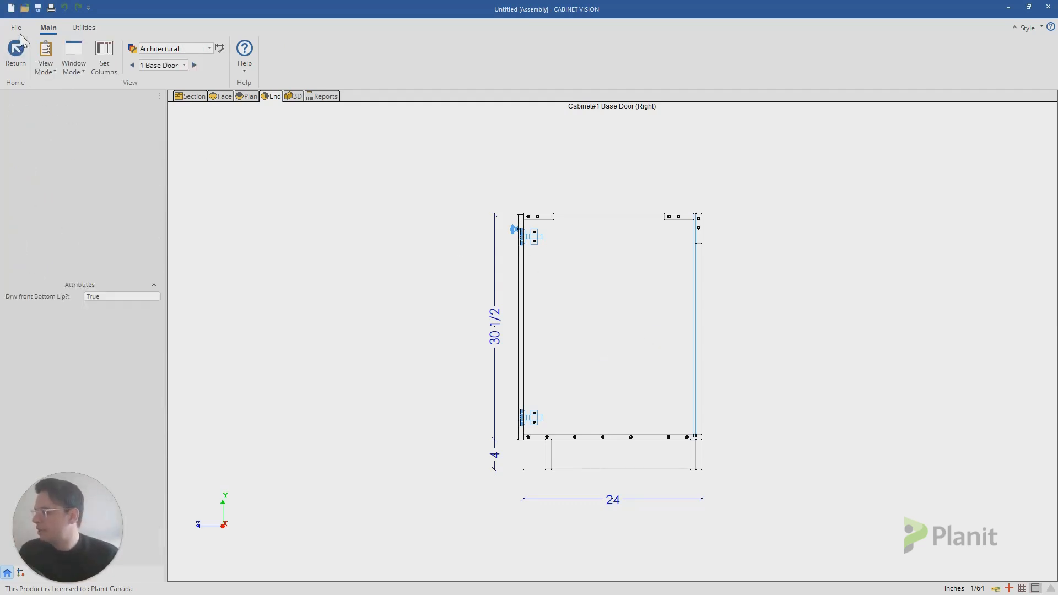
Close the job without saving changes and open the Part Manager catalog
{"action": "left_click", "coordinate": [15, 54]}
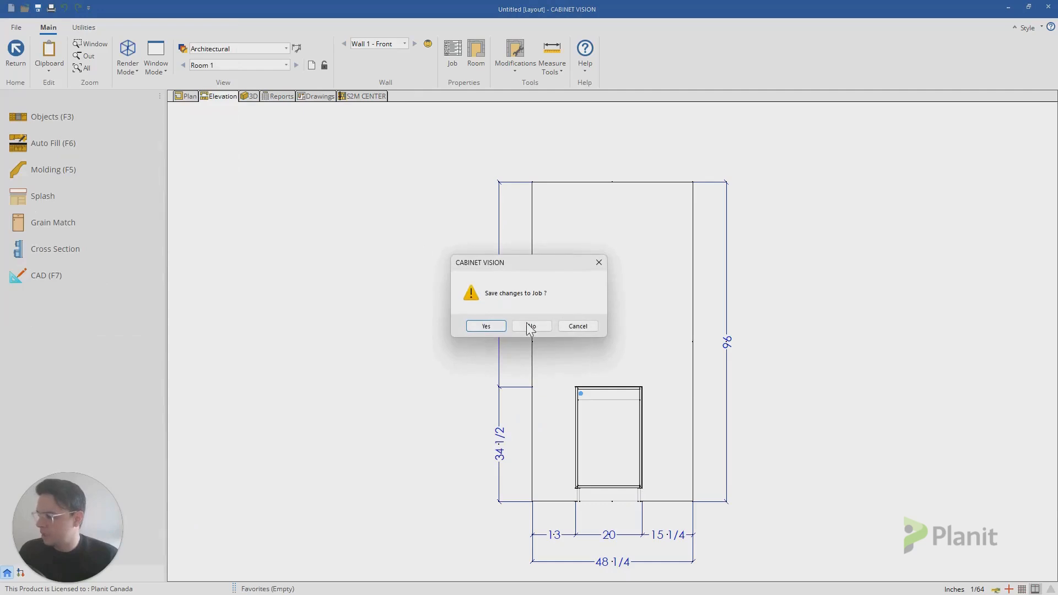
{"action": "left_click", "coordinate": [531, 325]}
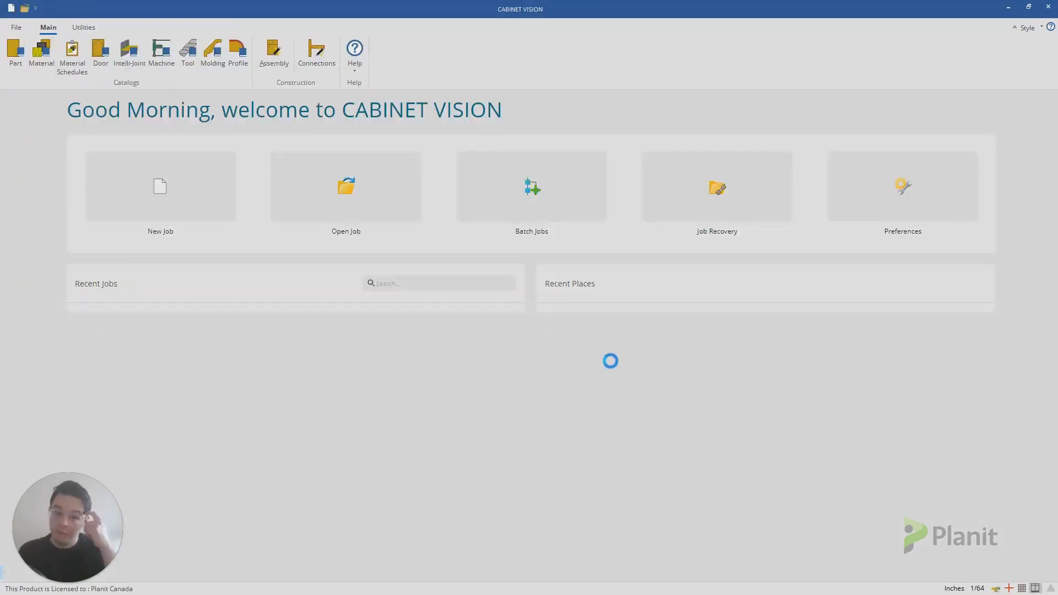
{"action": "mouse_move", "coordinate": [244, 404]}
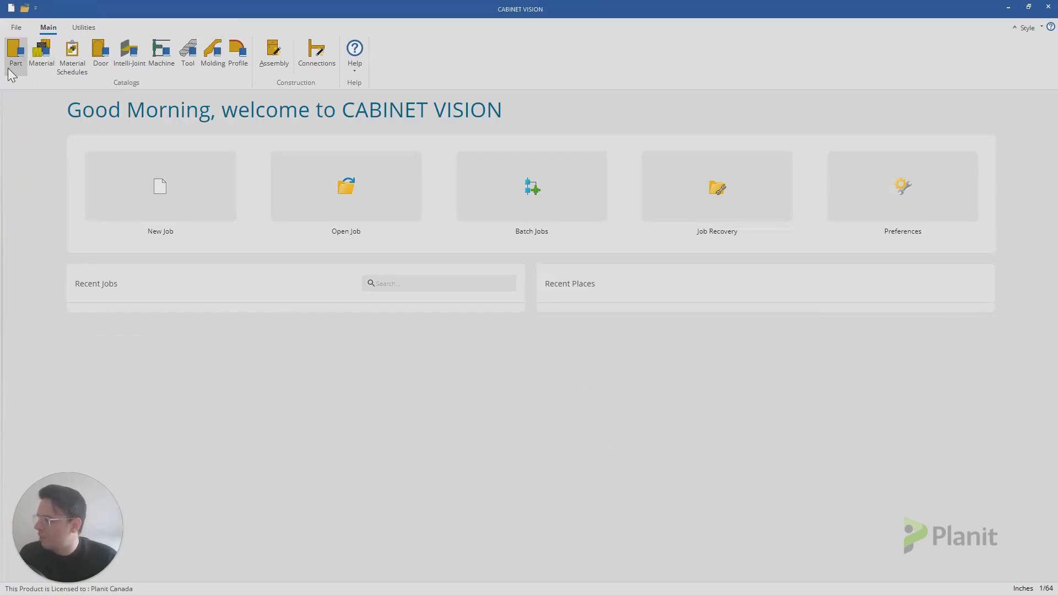
{"action": "left_click", "coordinate": [15, 54]}
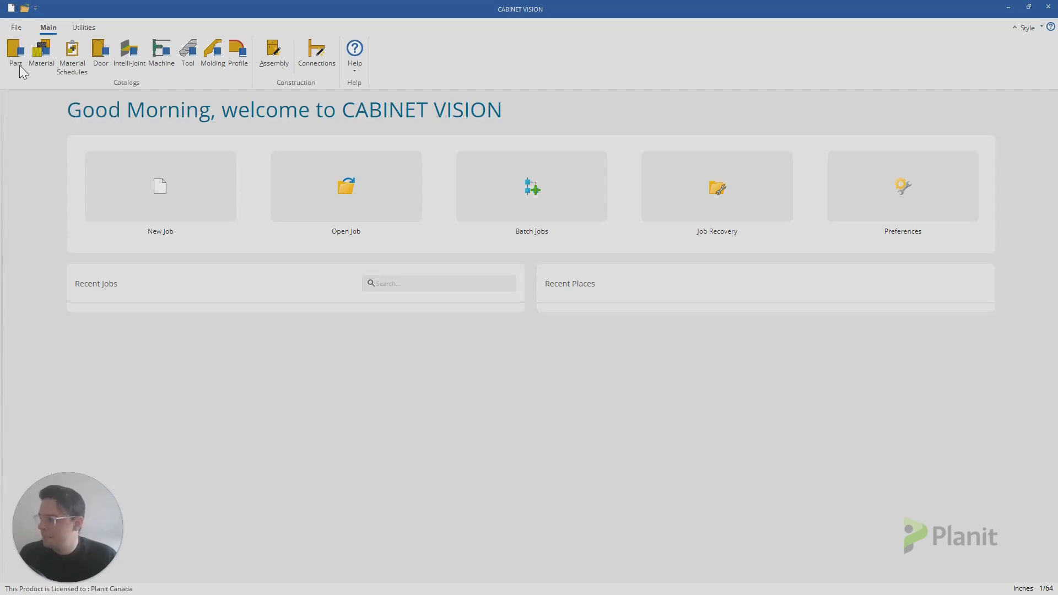
{"action": "left_click", "coordinate": [14, 54]}
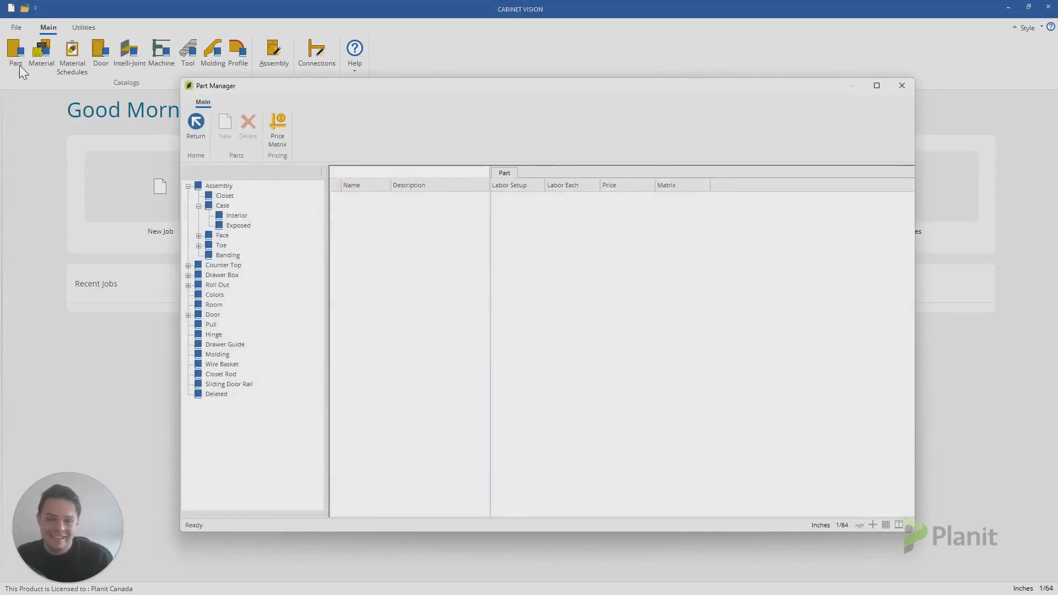
Browse the Assembly, Pull and Case Interior categories, ending on the Case Exposed parts
{"action": "left_click", "coordinate": [219, 186]}
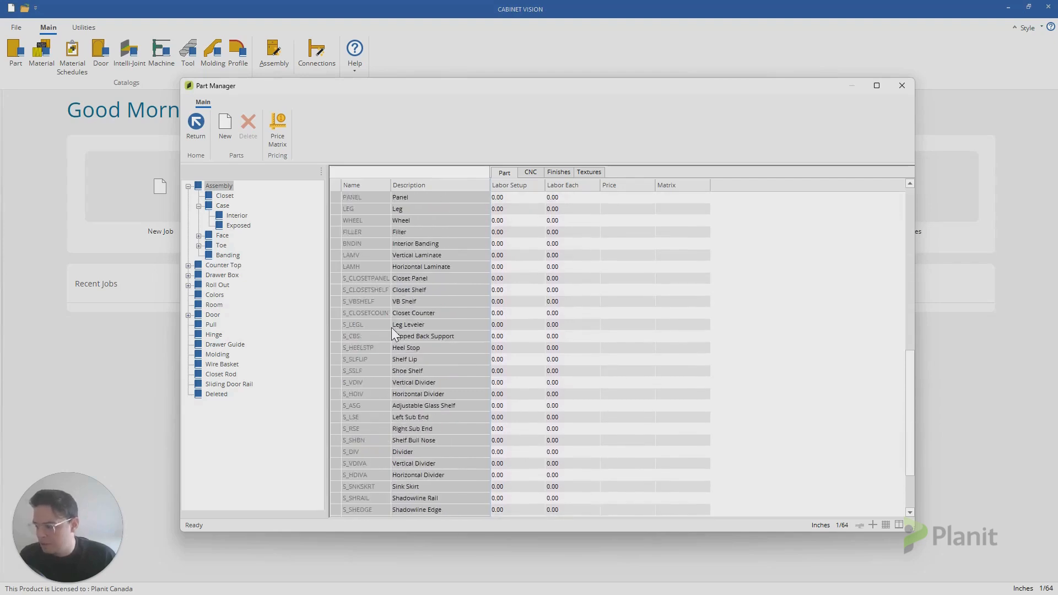
{"action": "left_click", "coordinate": [210, 324]}
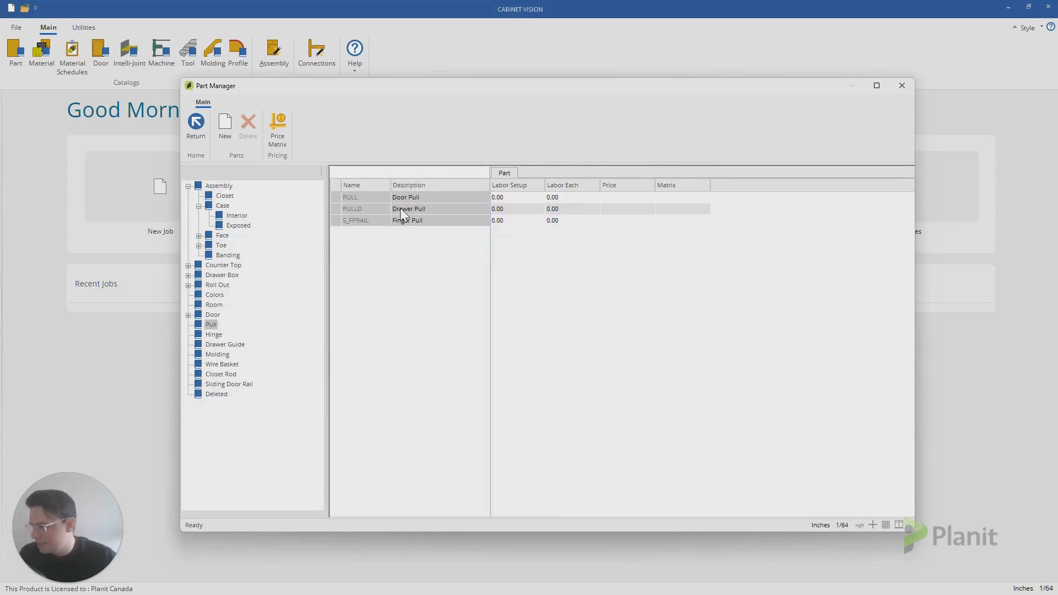
{"action": "left_click", "coordinate": [236, 216]}
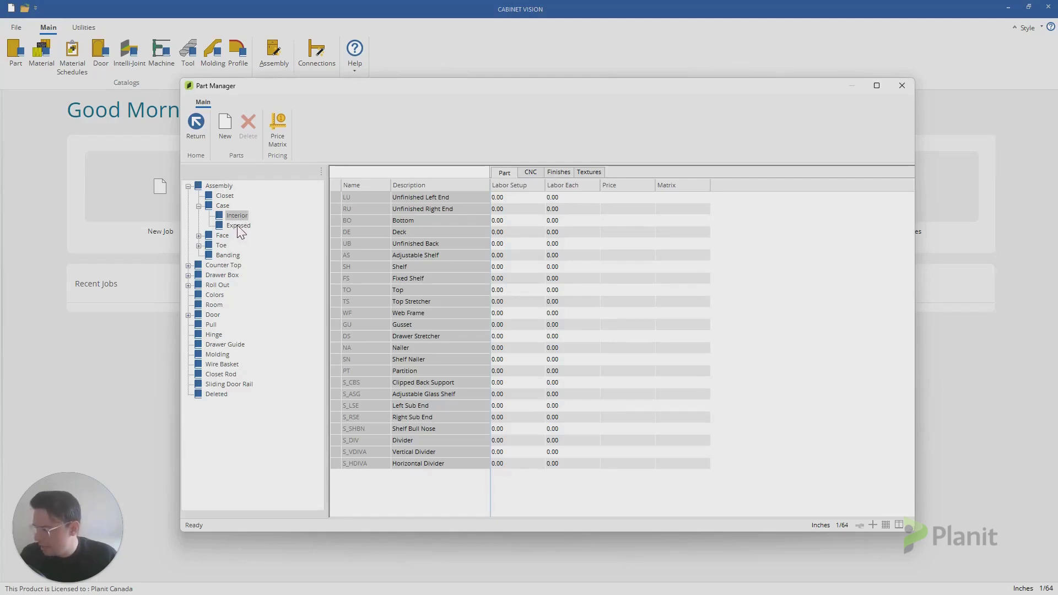
{"action": "left_click", "coordinate": [238, 225]}
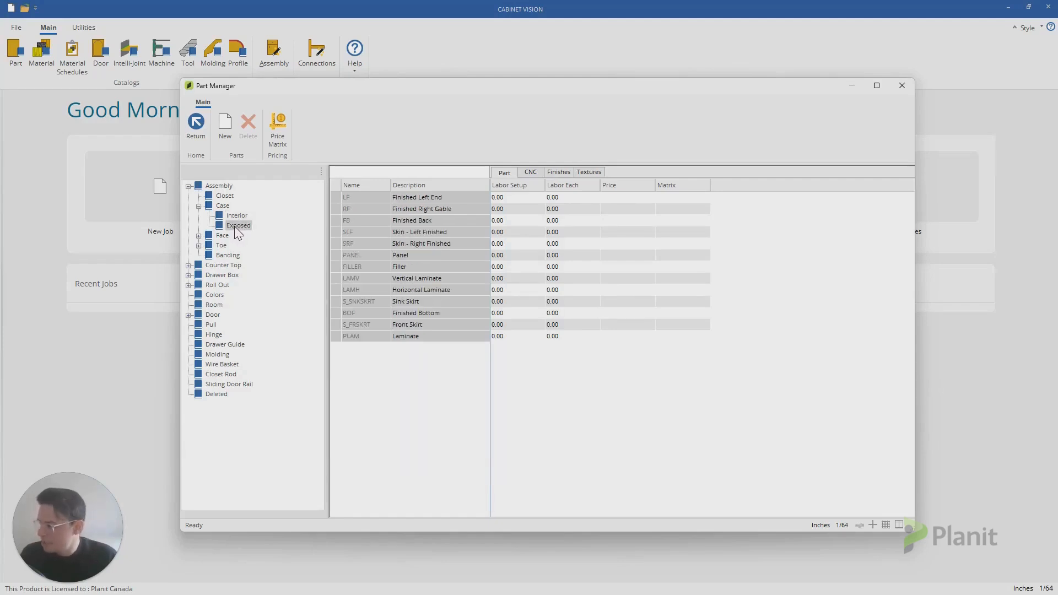
{"action": "mouse_move", "coordinate": [411, 198]}
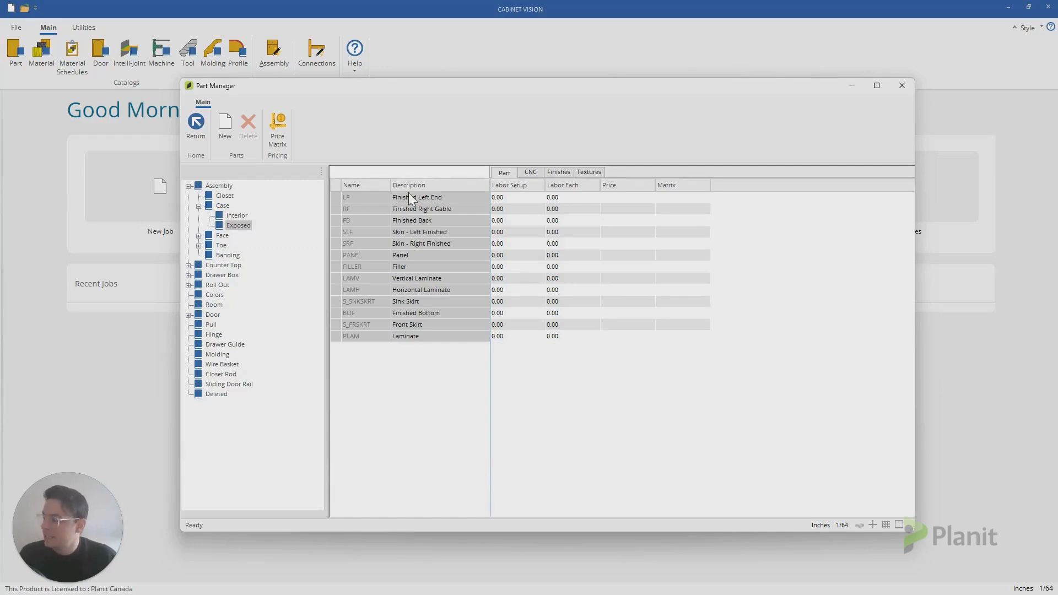
{"action": "mouse_move", "coordinate": [409, 225]}
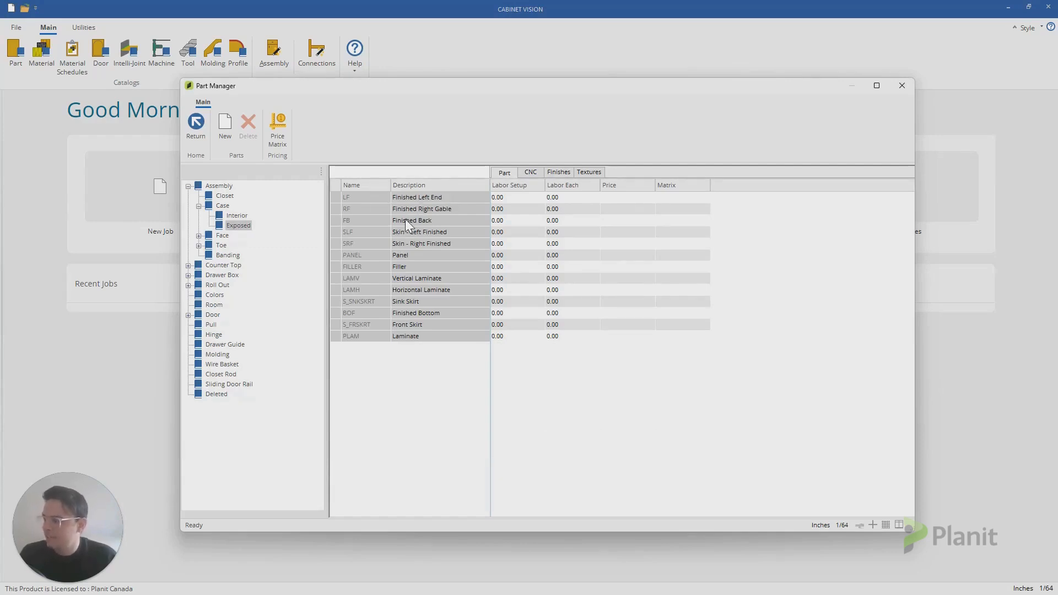
{"action": "mouse_move", "coordinate": [459, 181]}
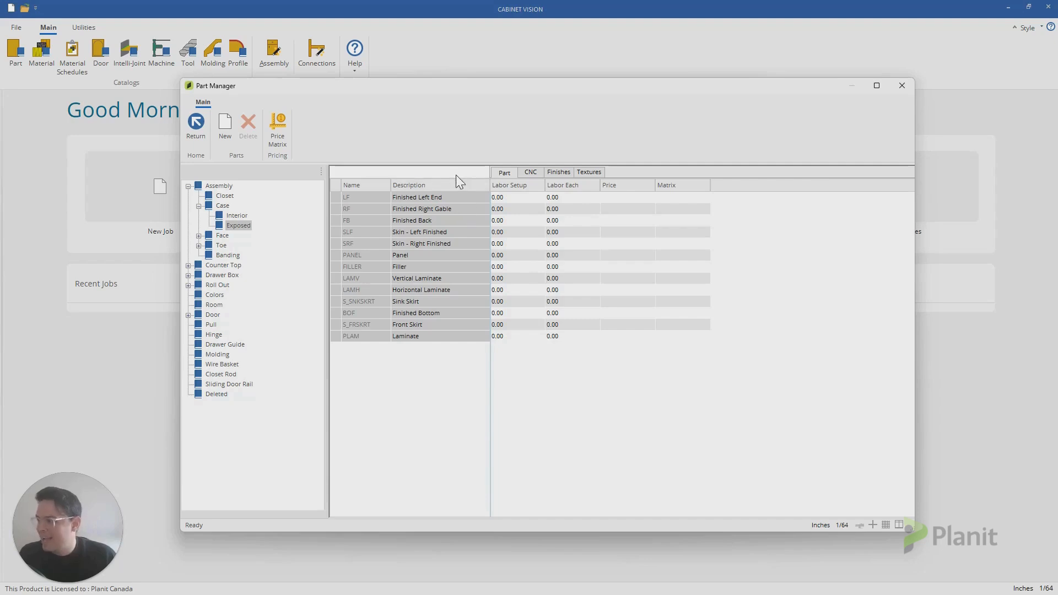
{"action": "mouse_move", "coordinate": [564, 283]}
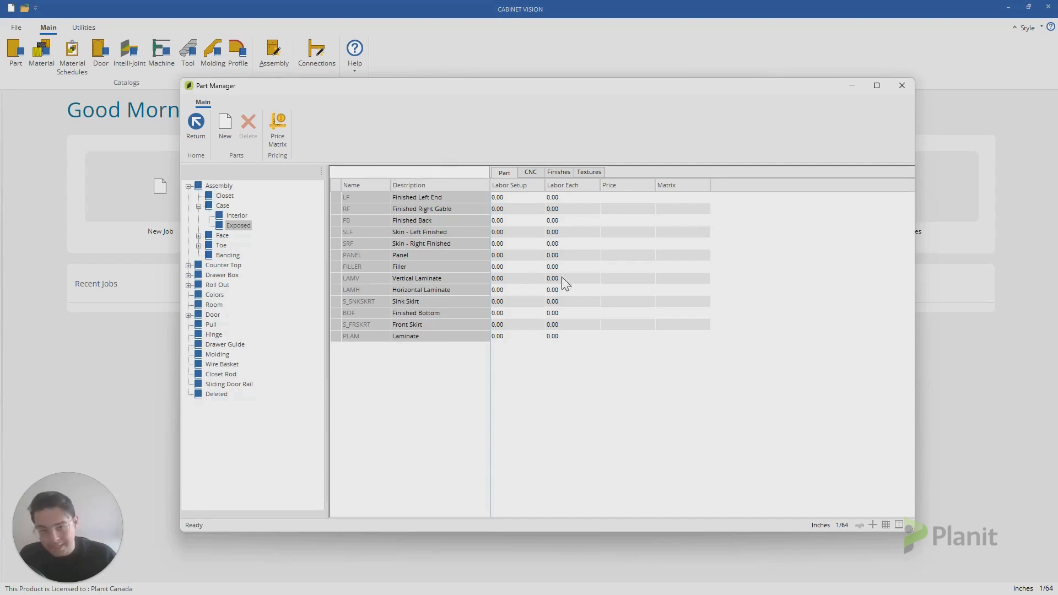
{"action": "mouse_move", "coordinate": [450, 132]}
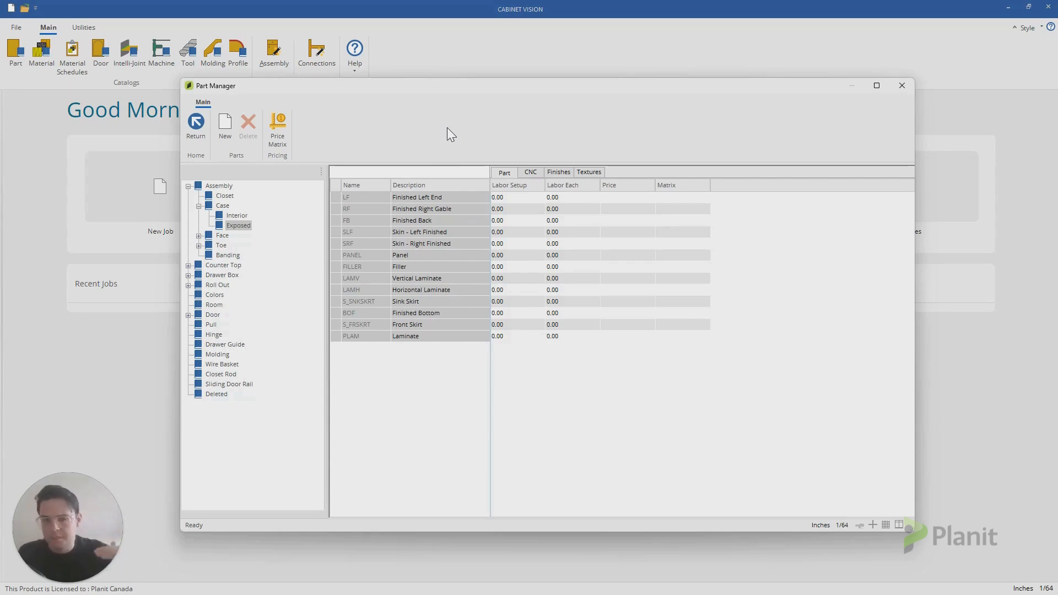
Change the LF part description from 'Finished Left End' to 'Finished Left Gable'
{"action": "double_click", "coordinate": [420, 208]}
{"action": "type", "text": "Gable"}
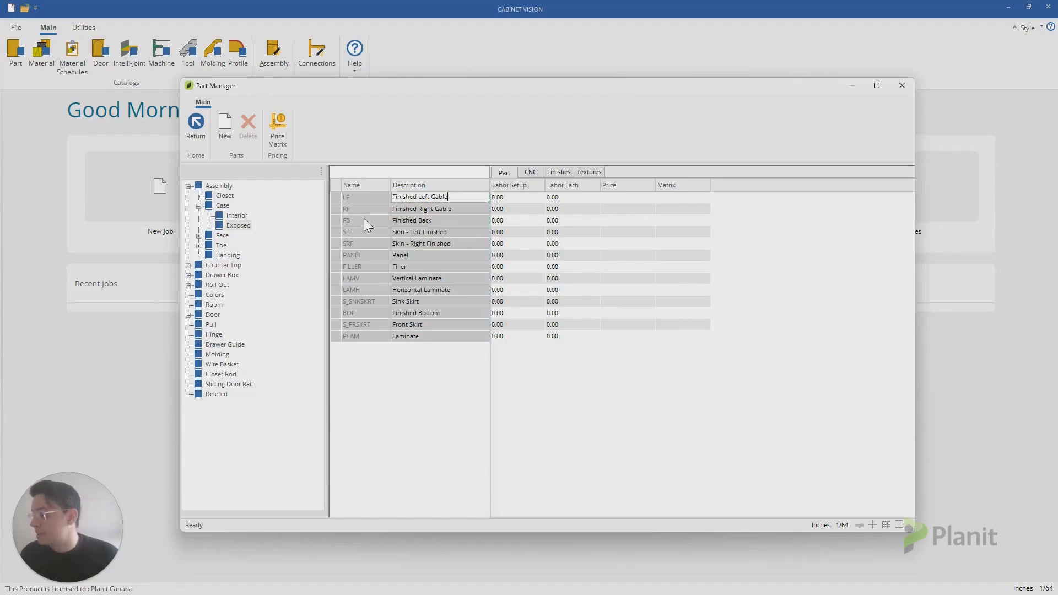
{"action": "left_click", "coordinate": [412, 220]}
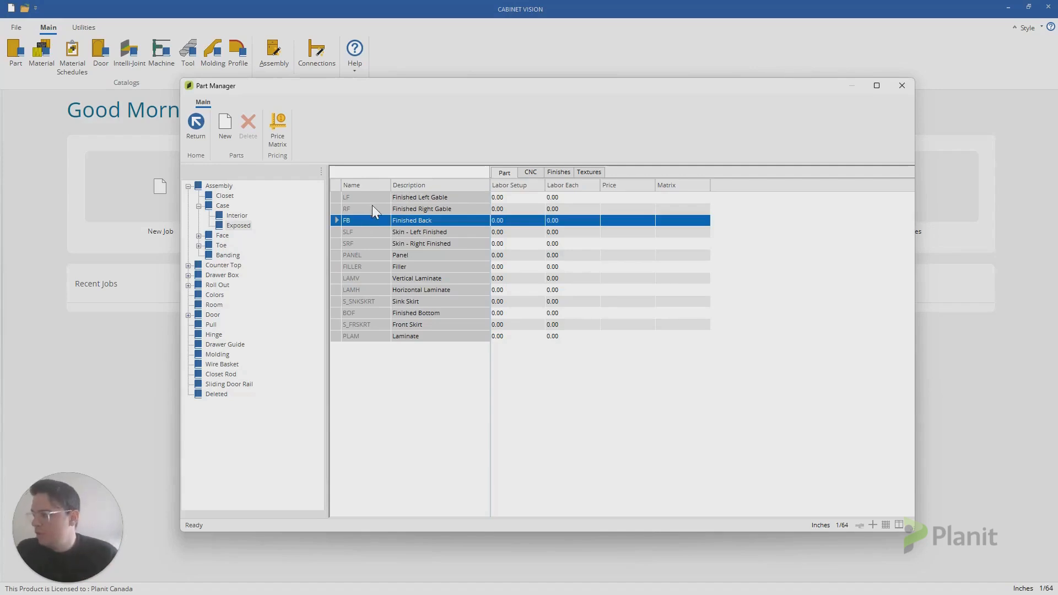
{"action": "mouse_move", "coordinate": [364, 180]}
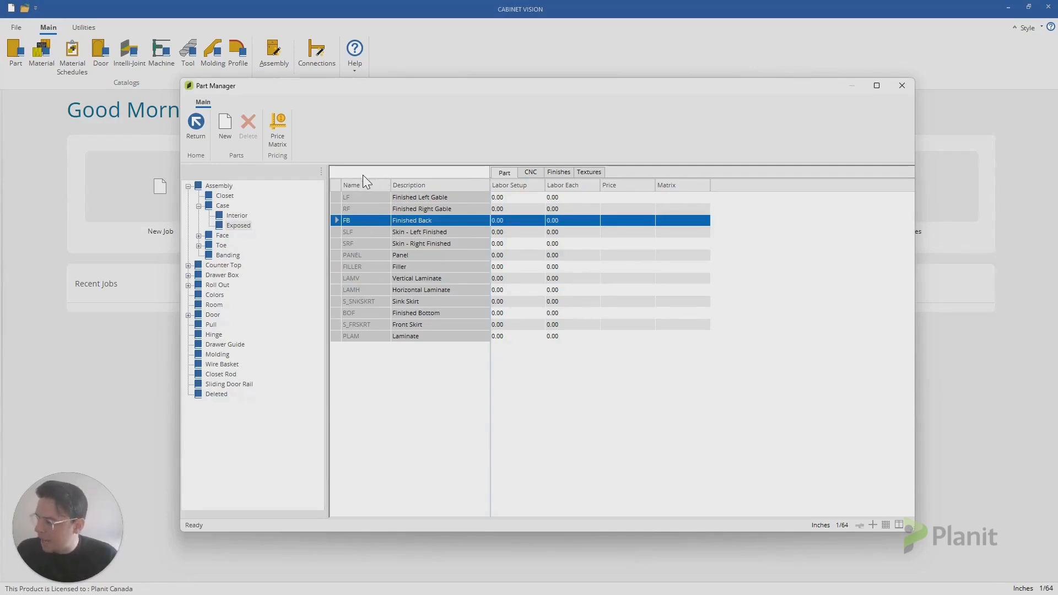
{"action": "left_click", "coordinate": [352, 197]}
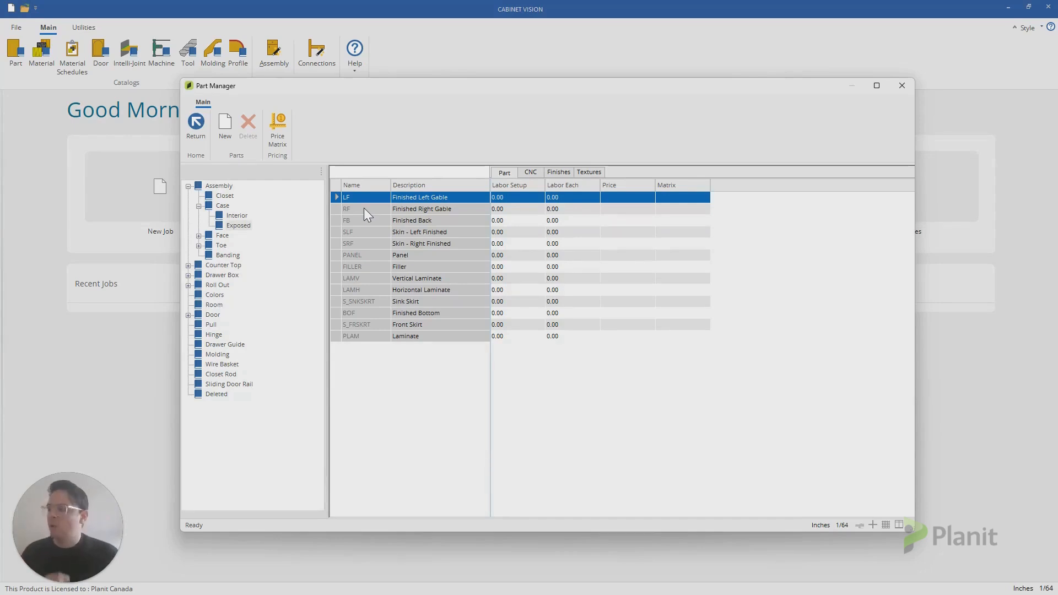
{"action": "mouse_move", "coordinate": [457, 206]}
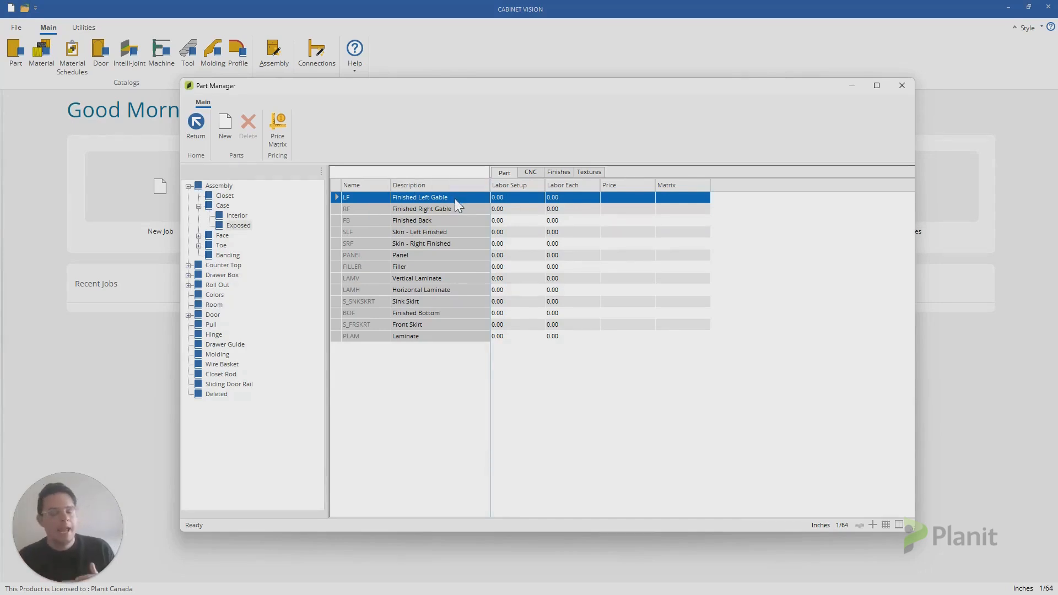